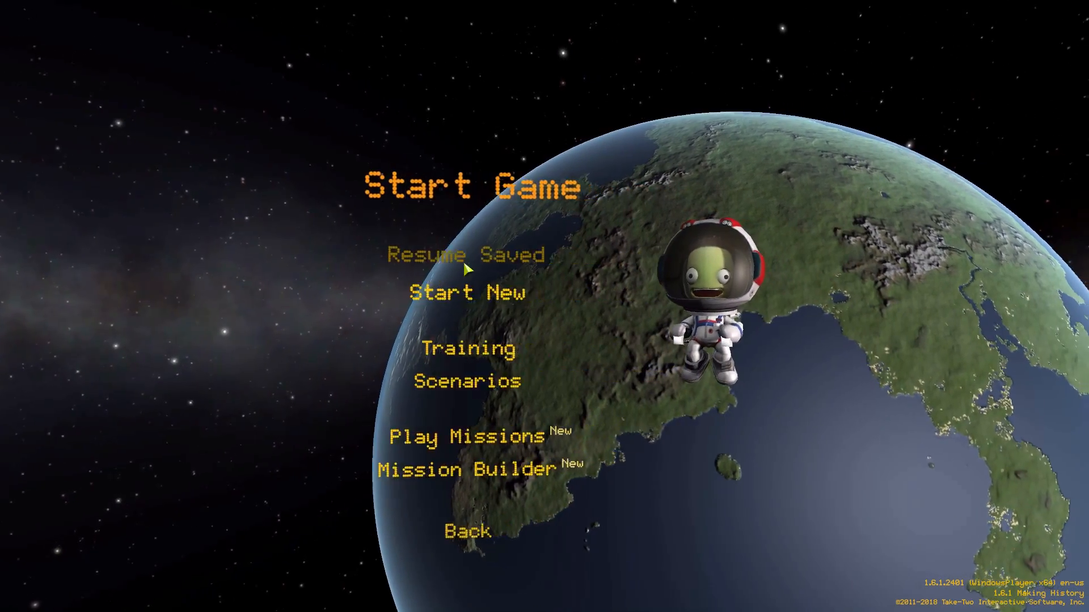
- Load the 'Superfluous Nodes' saved game from the saved games list
left_click(466, 255)
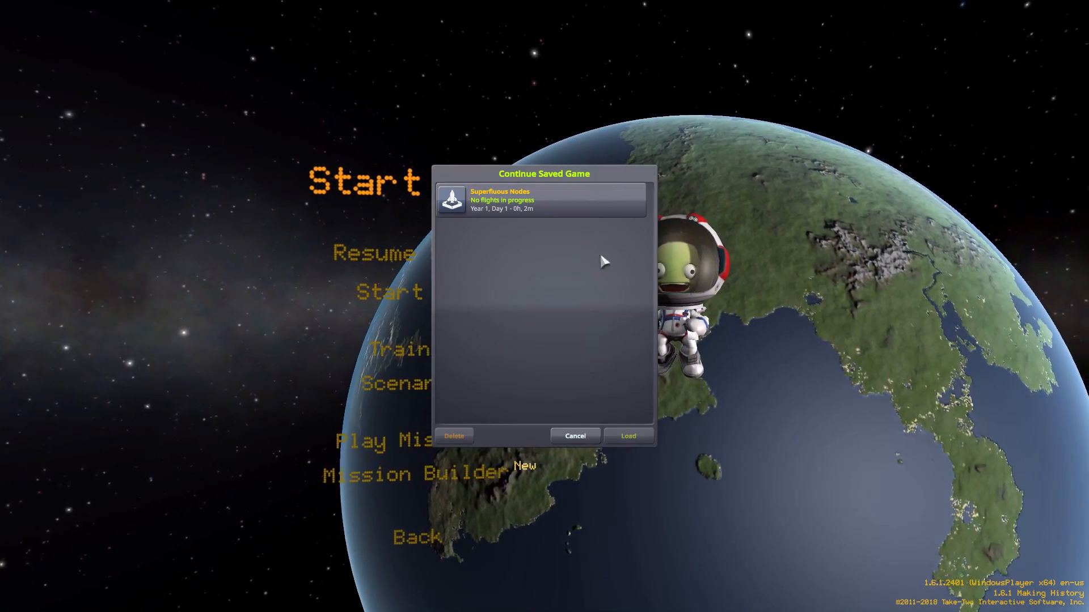
left_click(628, 436)
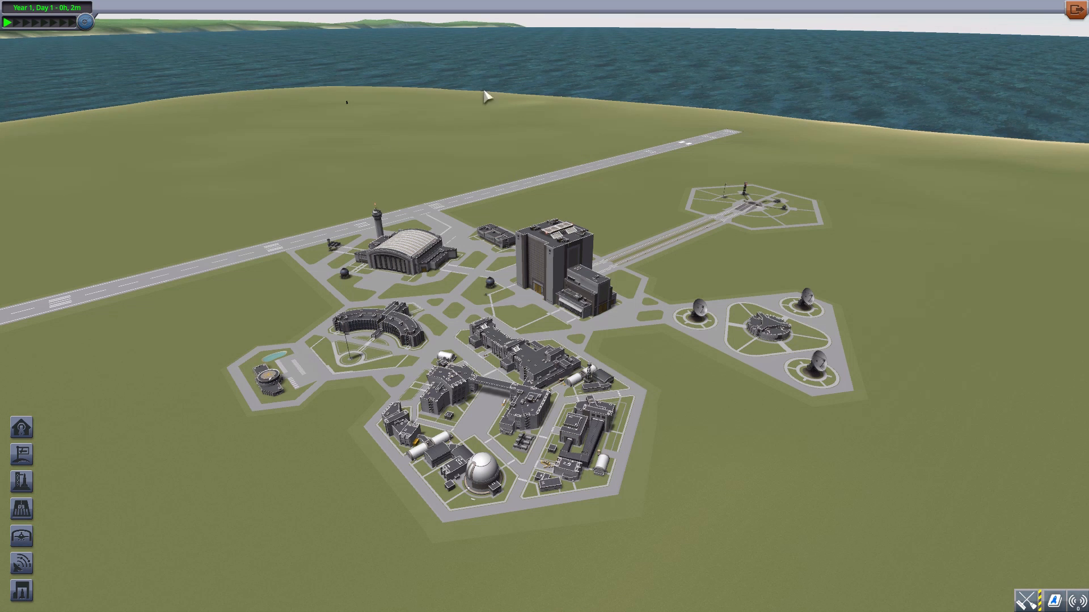
mouse_move(853, 153)
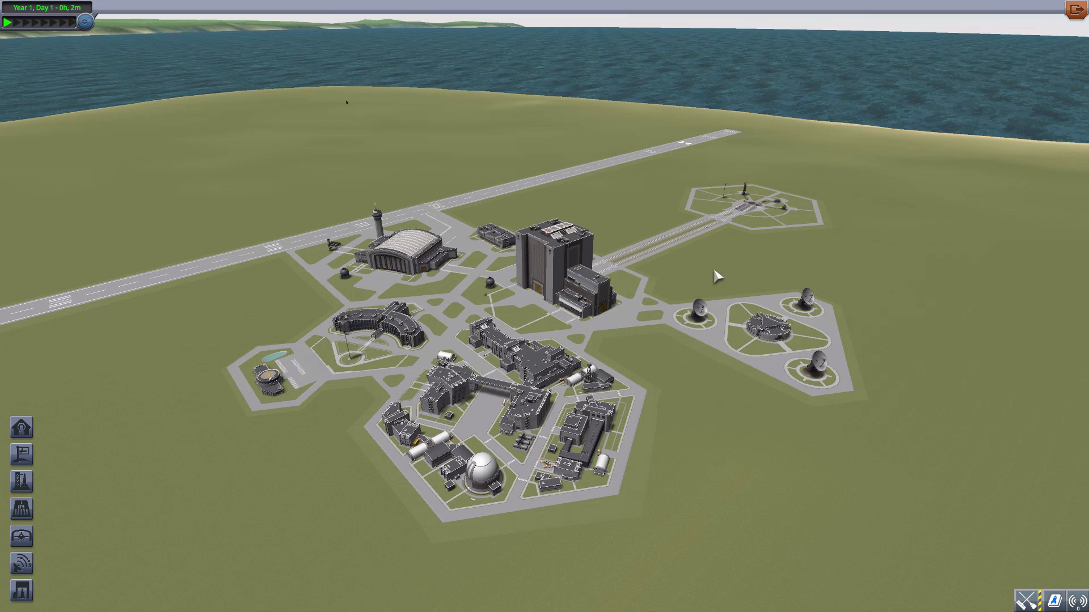
mouse_move(740, 284)
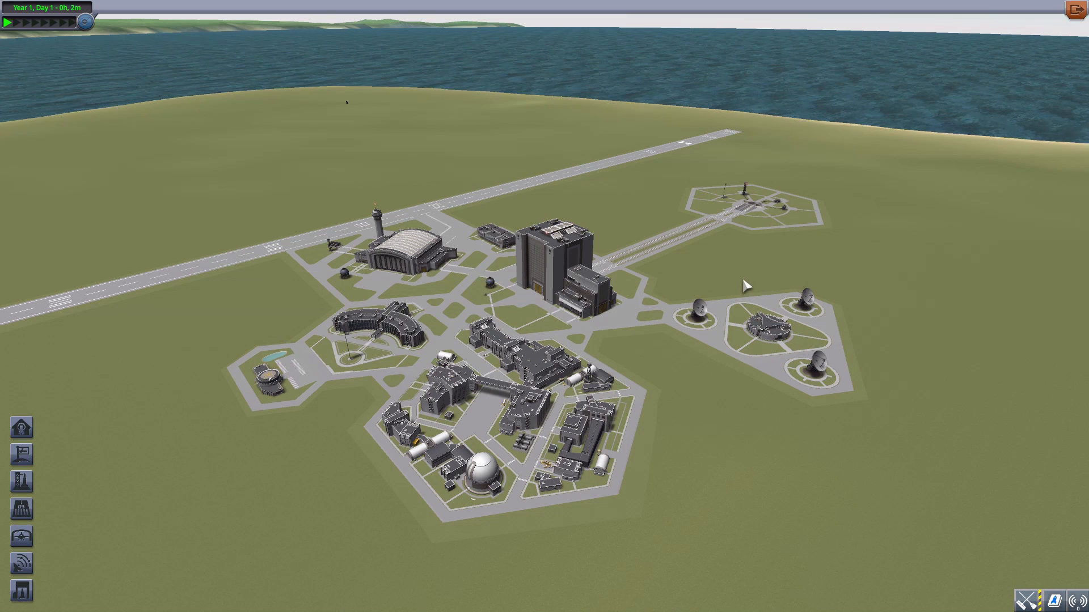
mouse_move(613, 221)
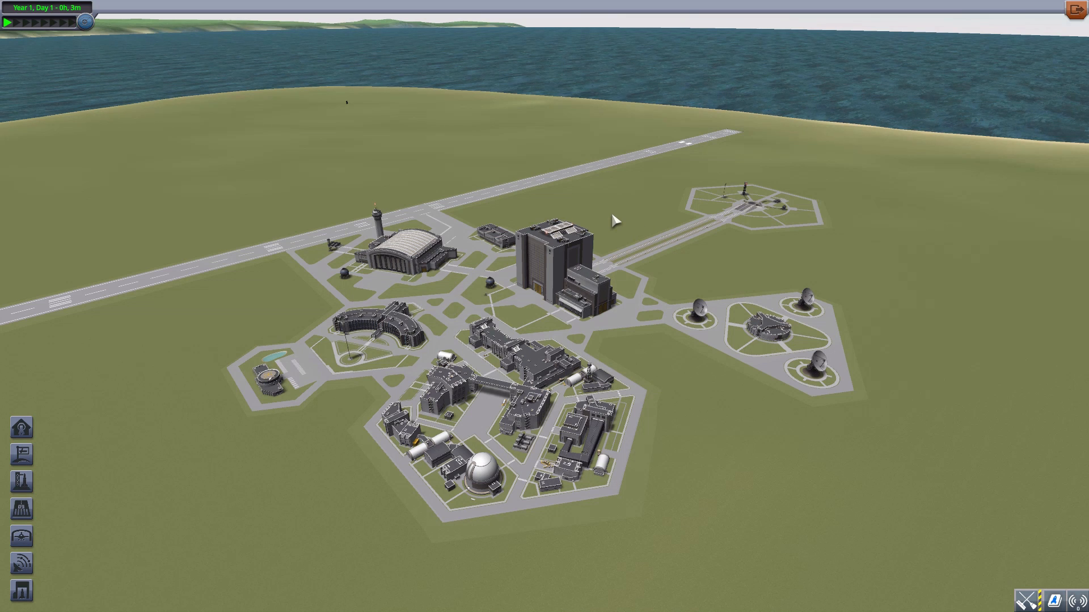
mouse_move(898, 154)
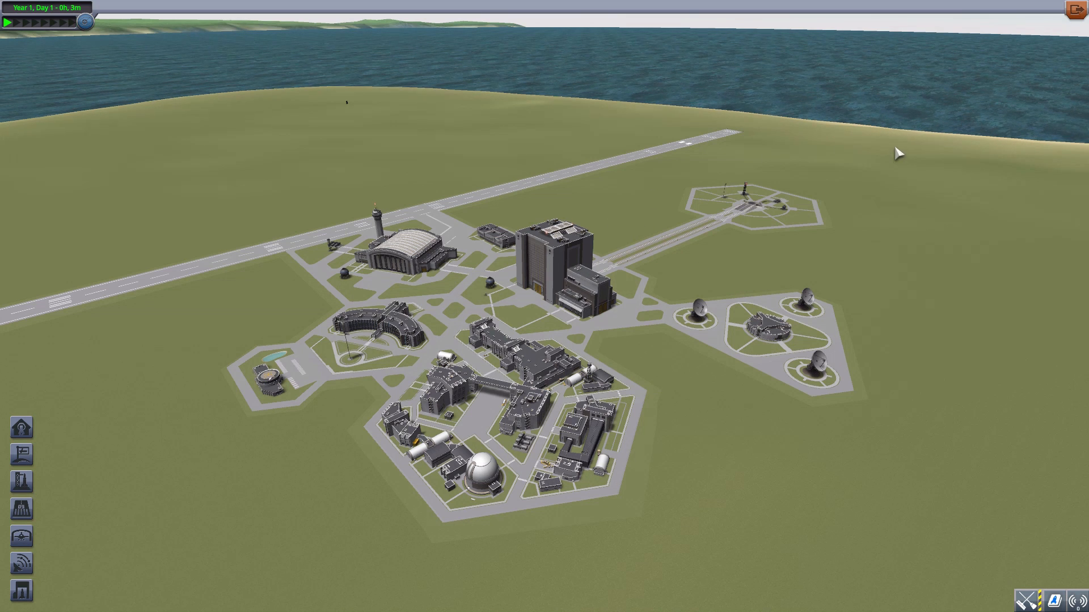
mouse_move(844, 173)
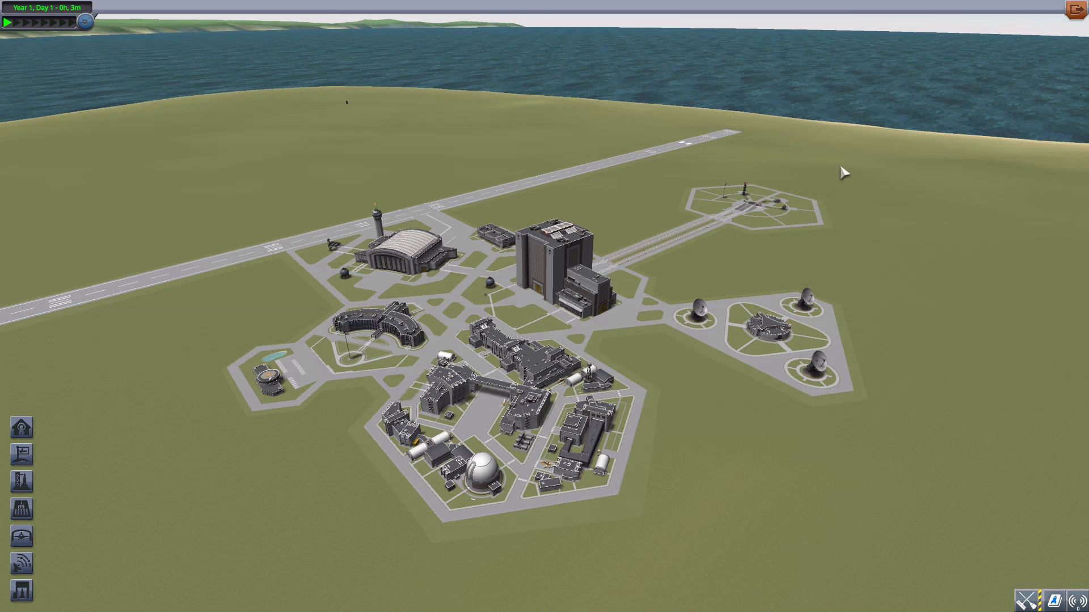
mouse_move(863, 223)
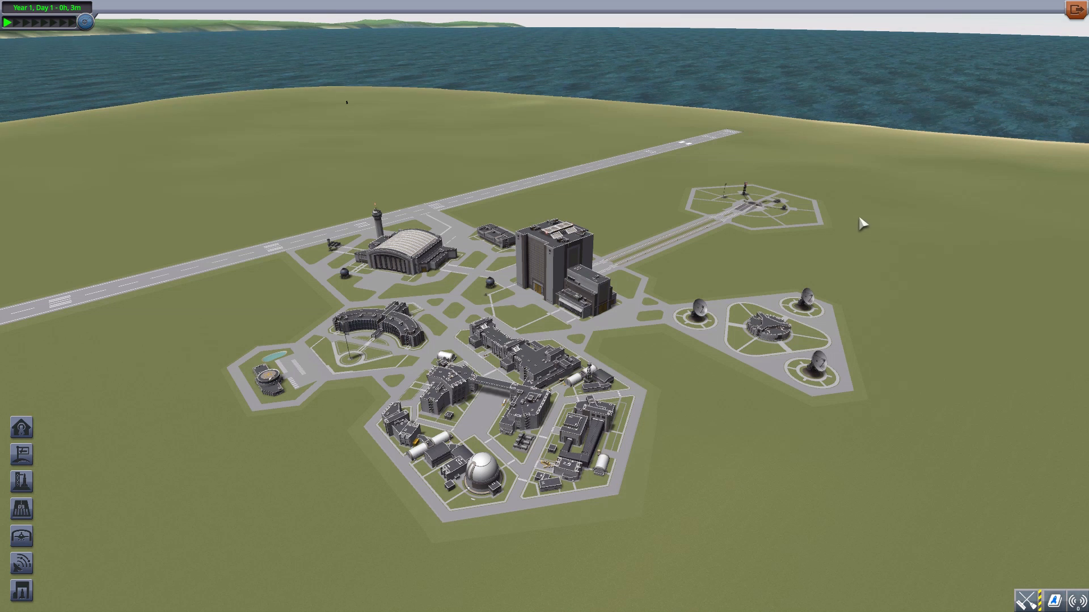
mouse_move(730, 273)
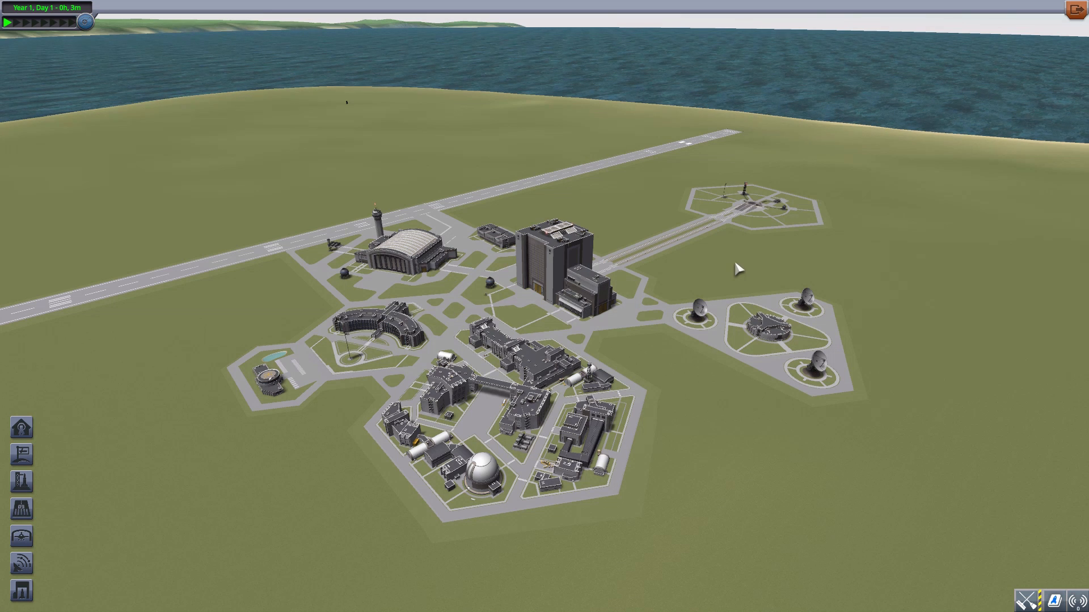
mouse_move(614, 195)
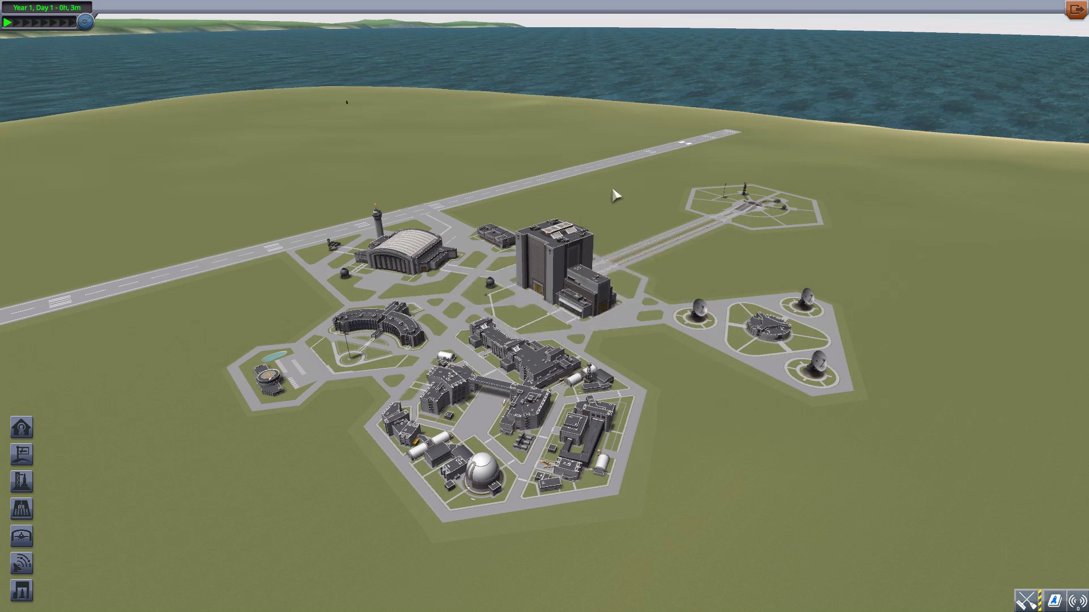
mouse_move(792, 262)
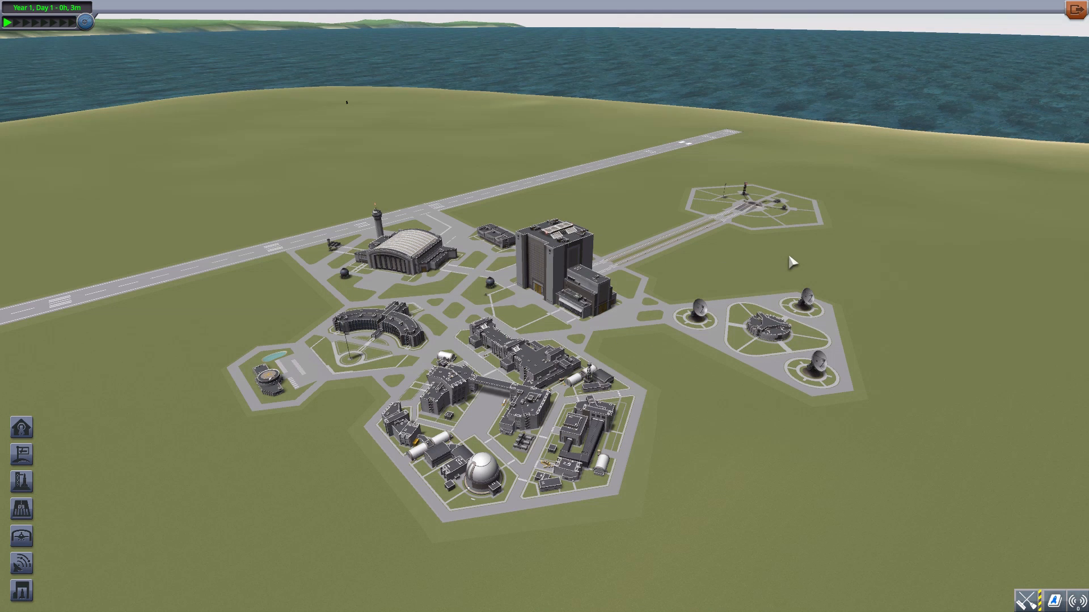
mouse_move(739, 272)
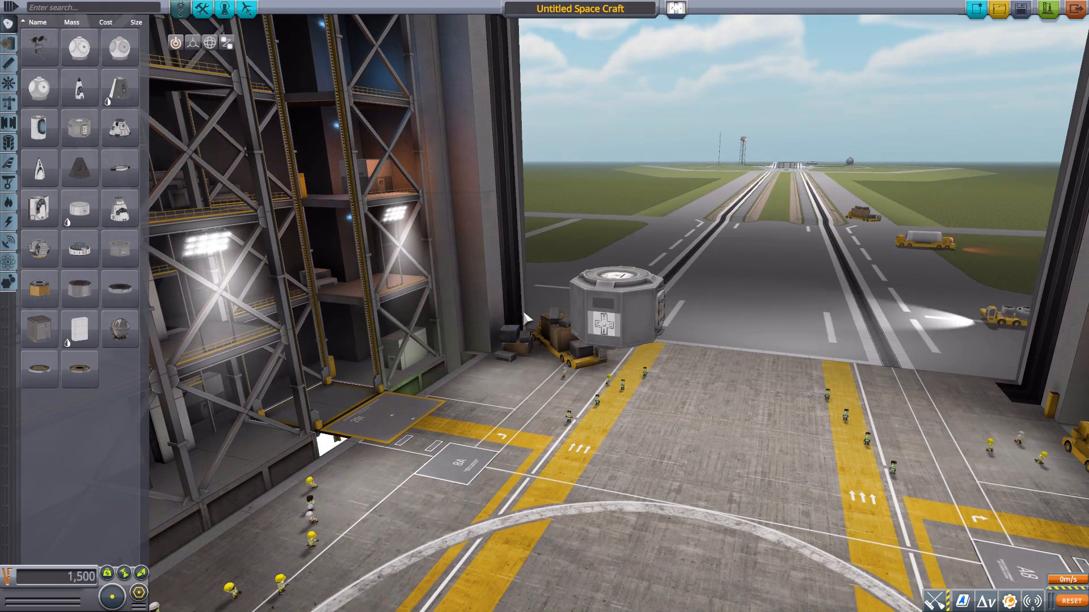
- Scroll through the command and control parts in the VAB parts panel
scroll("down", 3)
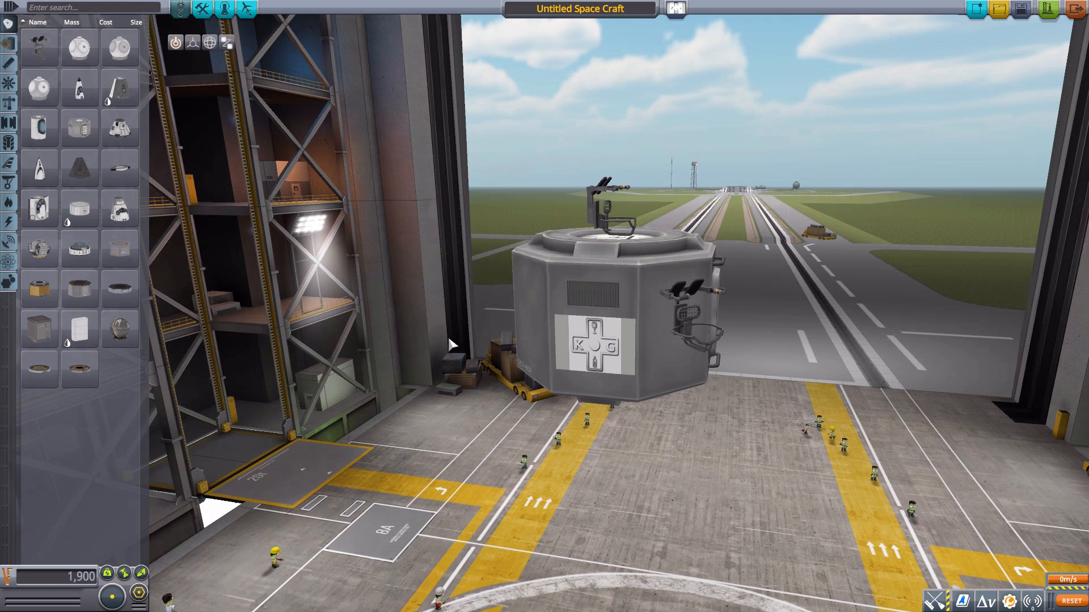
mouse_move(40, 46)
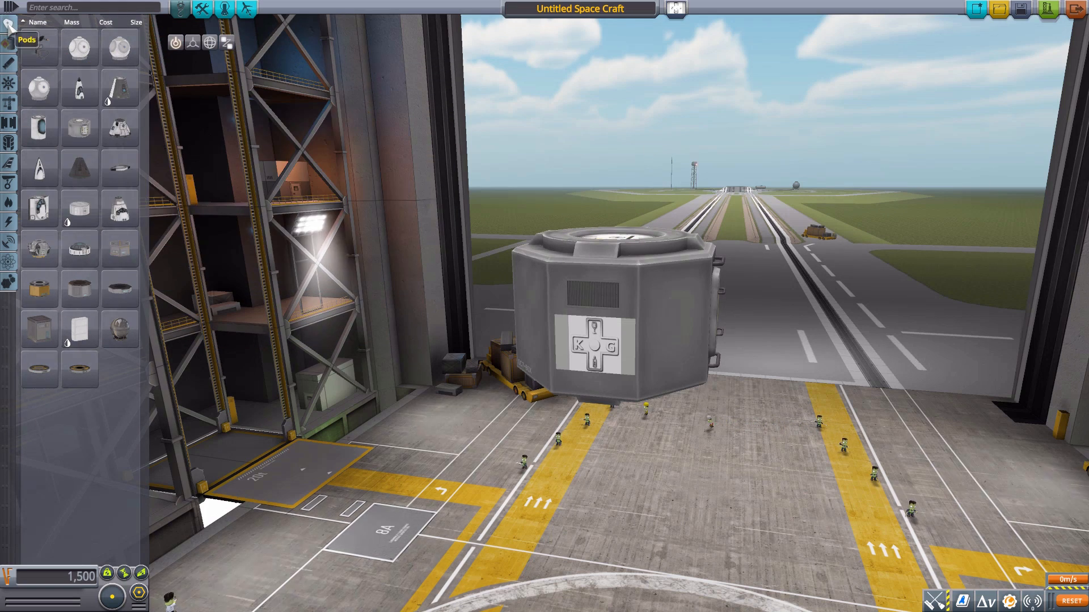
mouse_move(10, 82)
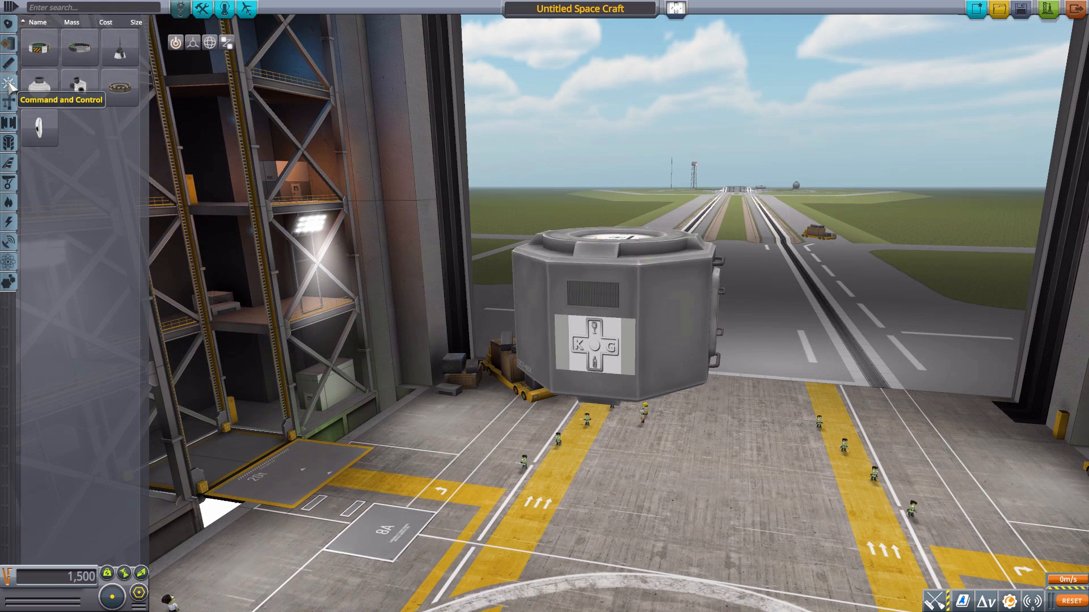
left_click(9, 84)
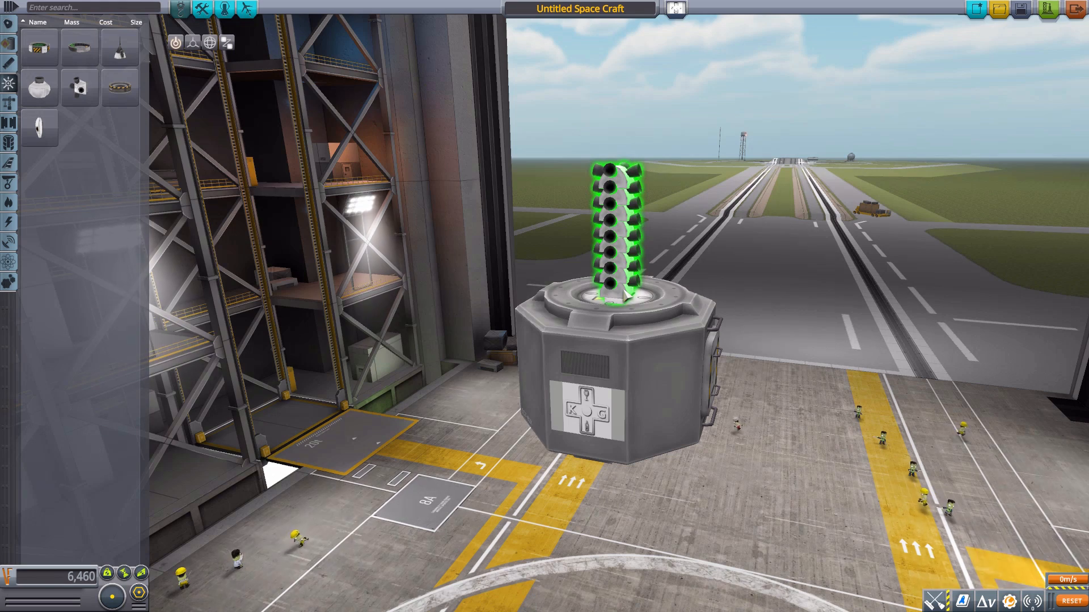
left_click(10, 103)
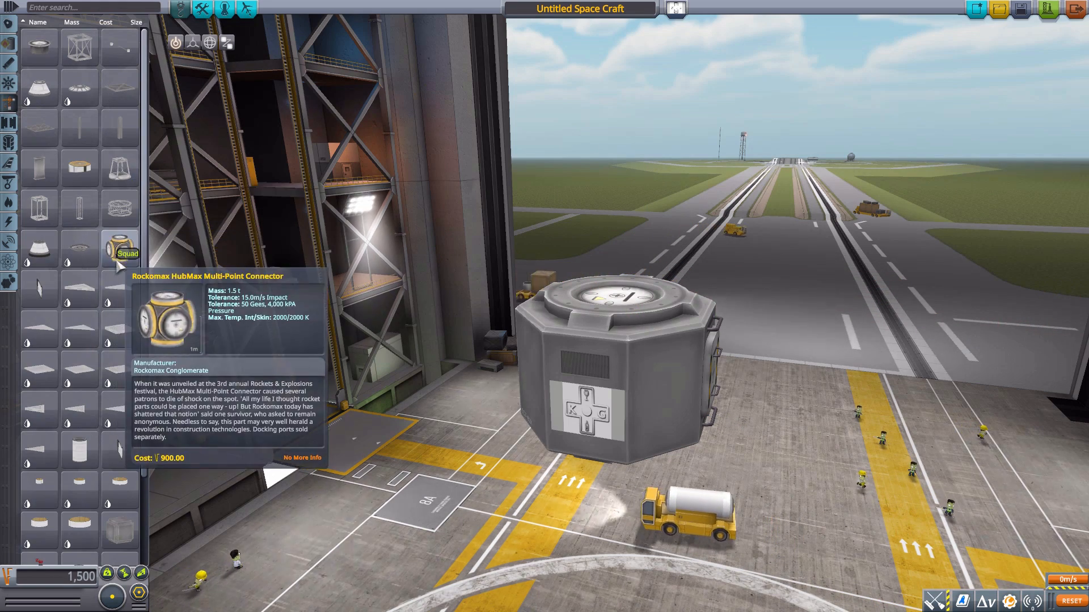
mouse_move(77, 138)
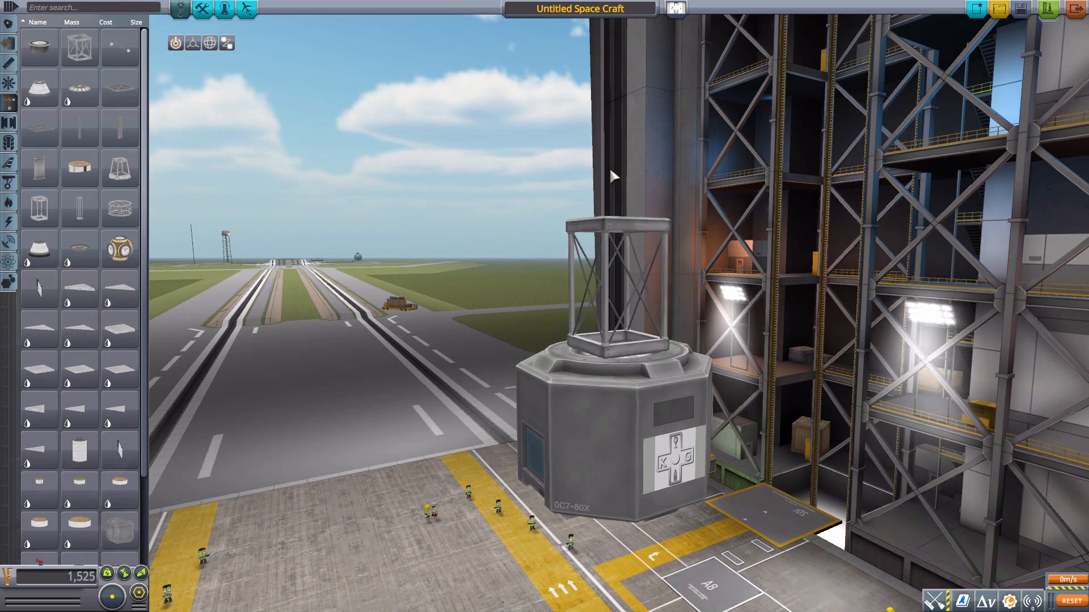
mouse_move(38, 208)
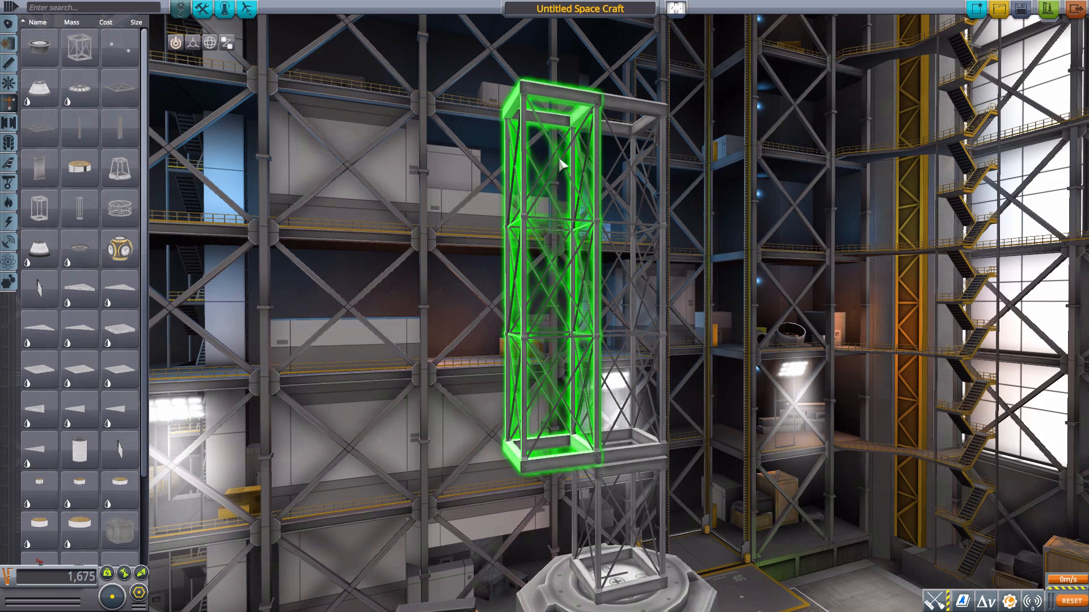
mouse_move(604, 190)
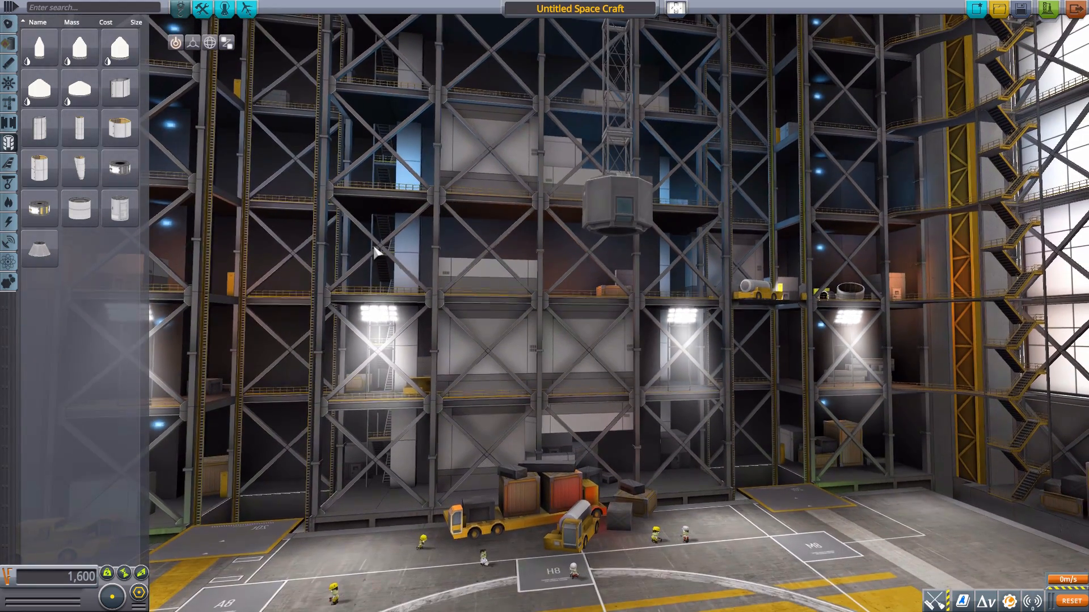
mouse_move(38, 129)
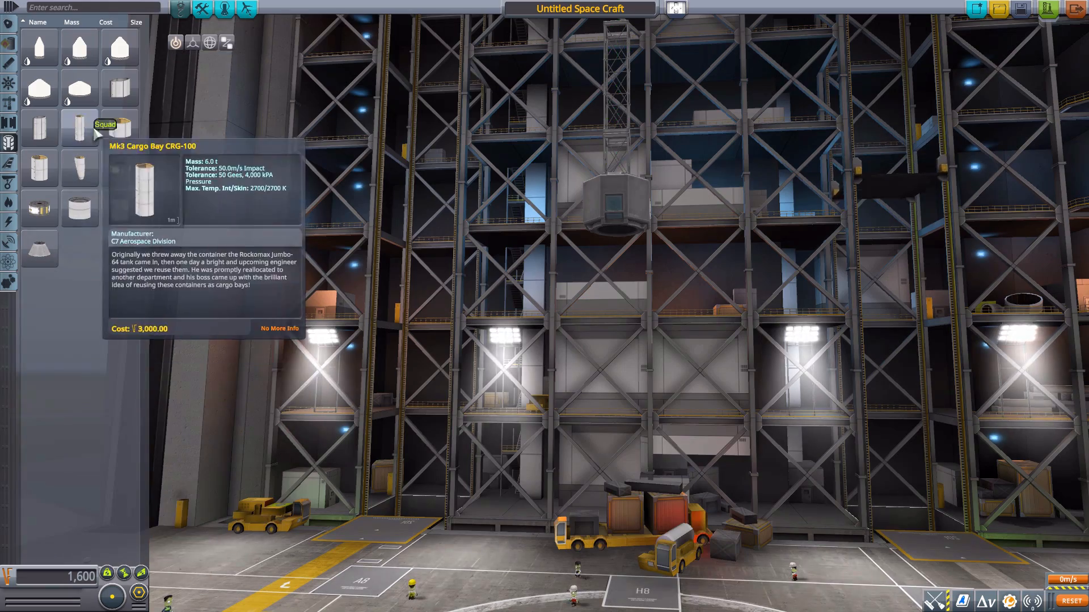
left_click(80, 128)
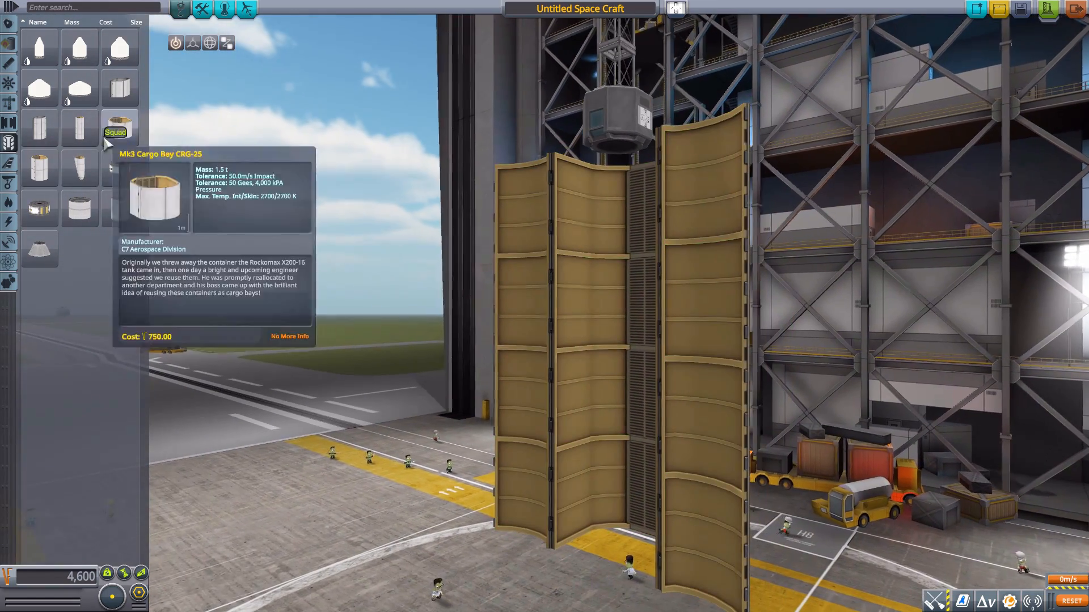
mouse_move(79, 128)
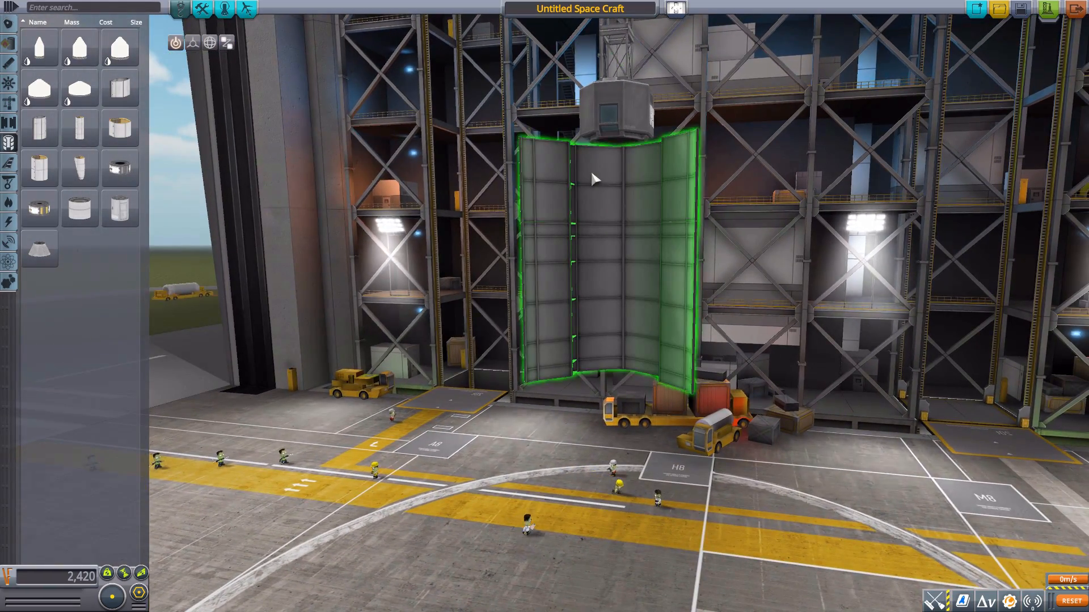
mouse_move(78, 167)
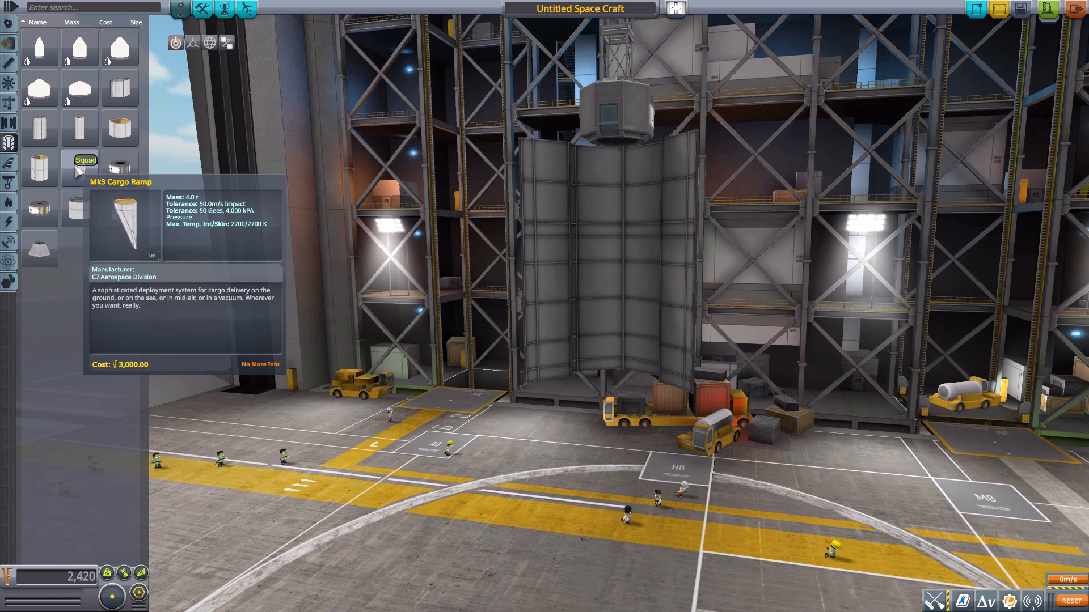
mouse_move(80, 127)
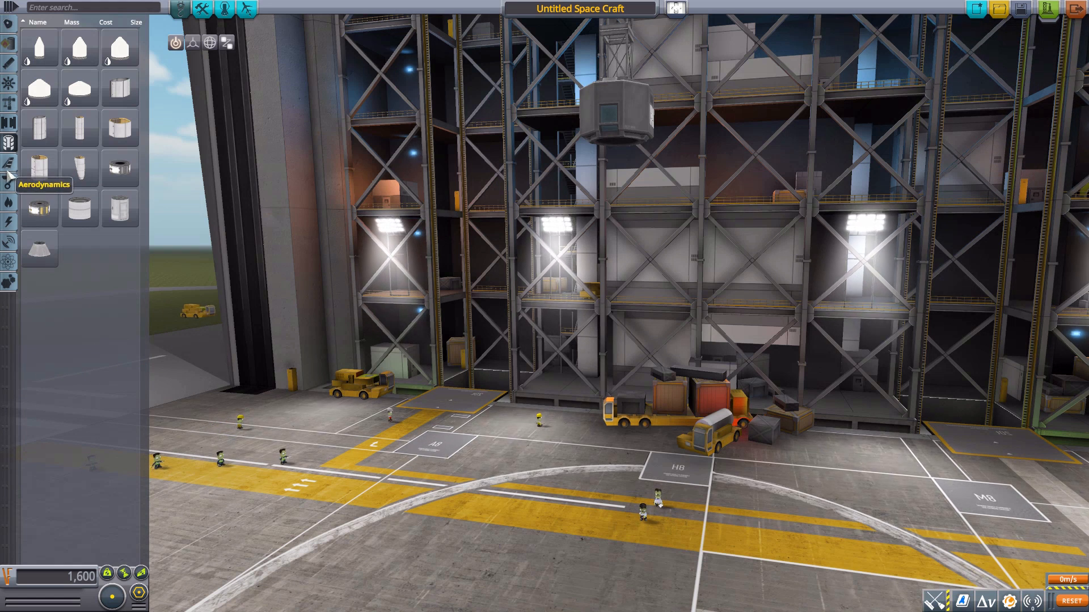
- Show the Ground/Wheels parts category in the parts panel
left_click(9, 182)
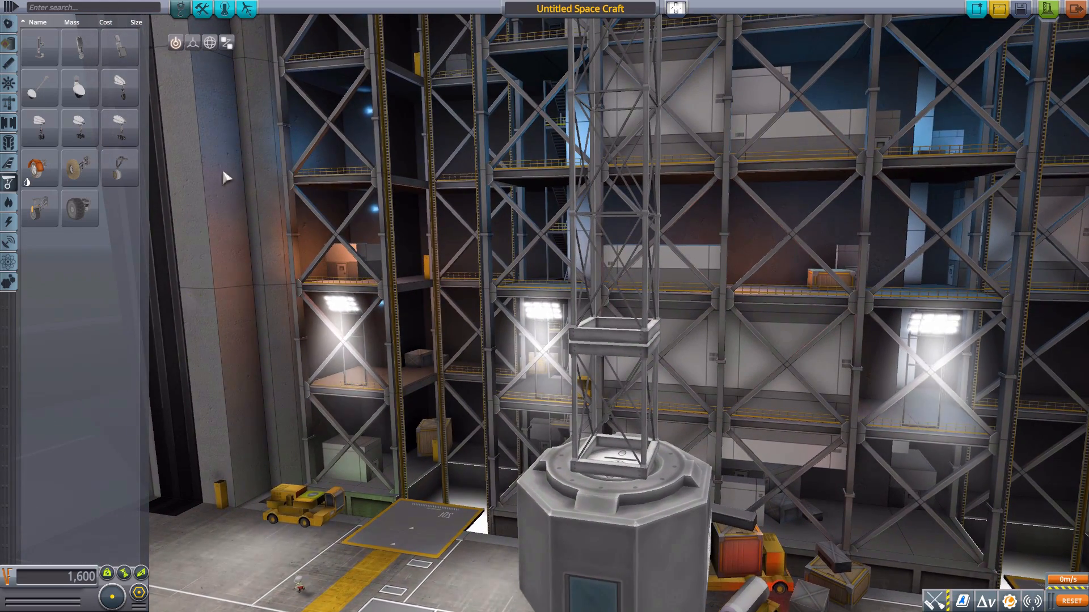
mouse_move(79, 167)
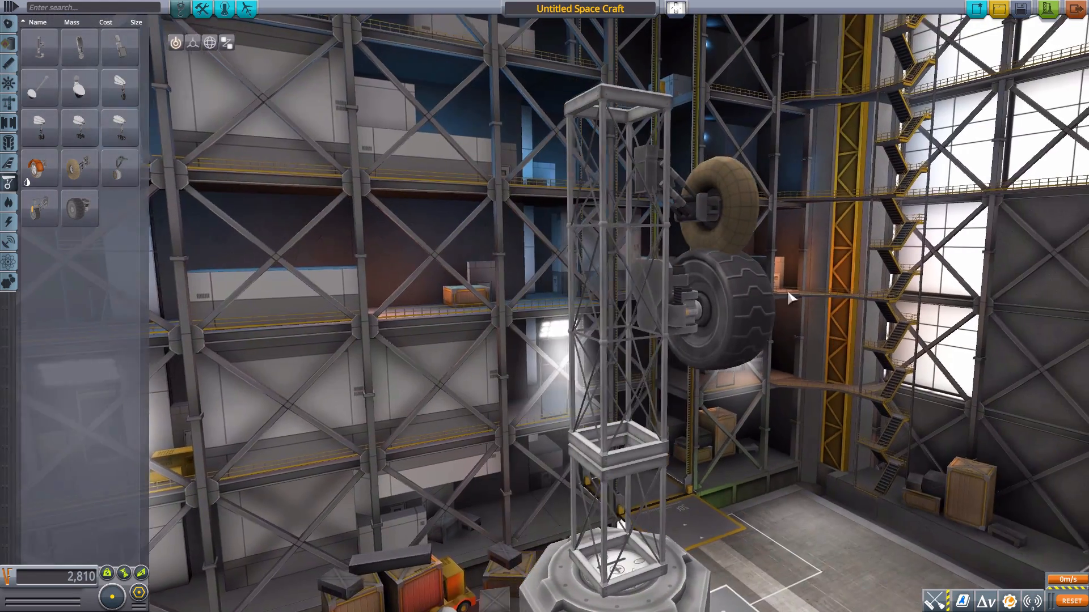
mouse_move(80, 167)
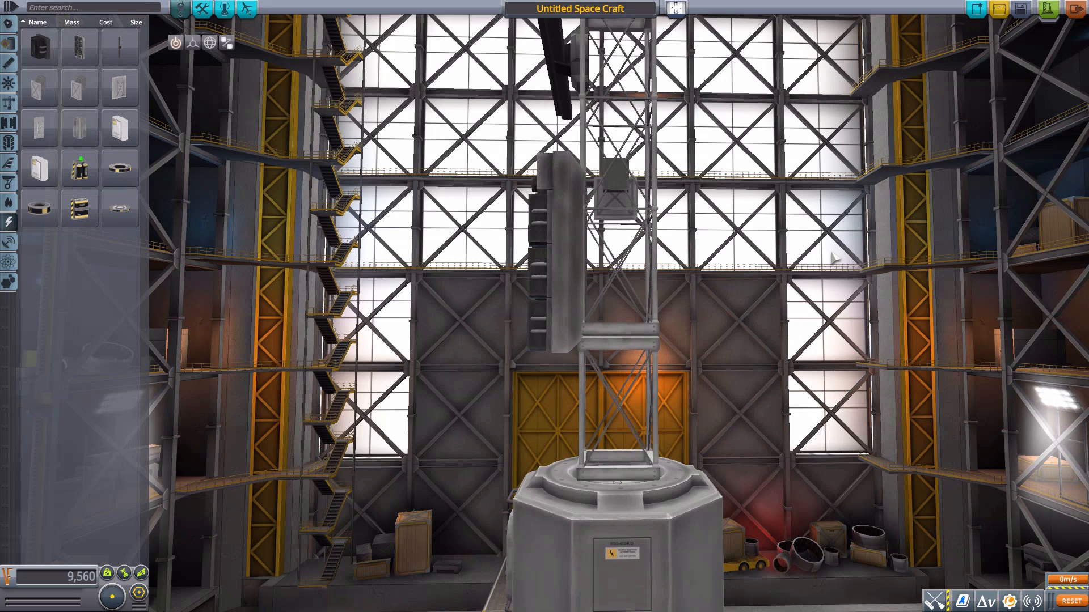
mouse_move(9, 263)
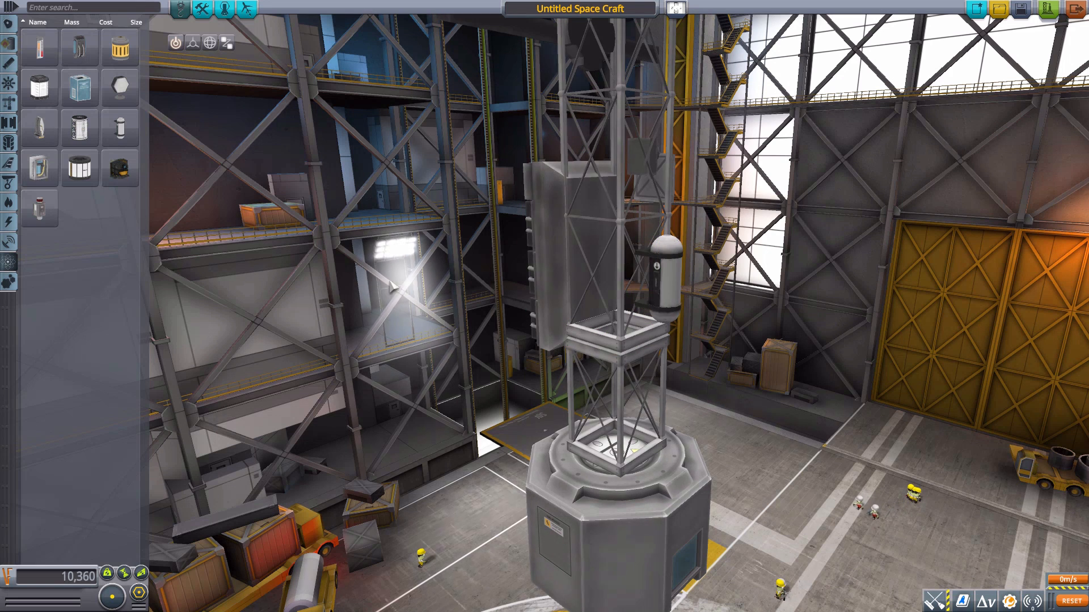
mouse_move(278, 288)
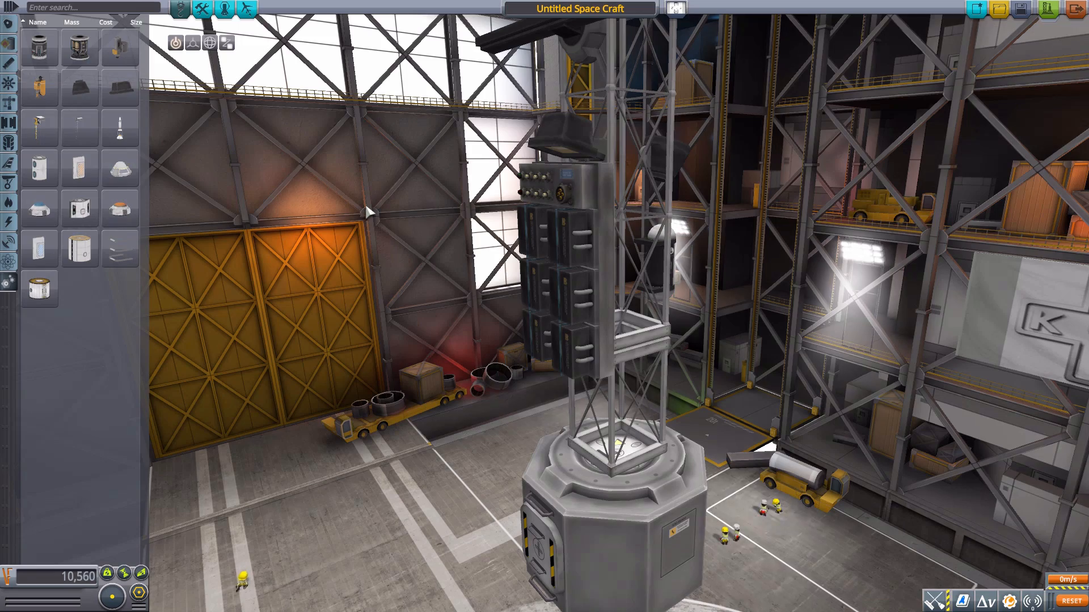
mouse_move(389, 222)
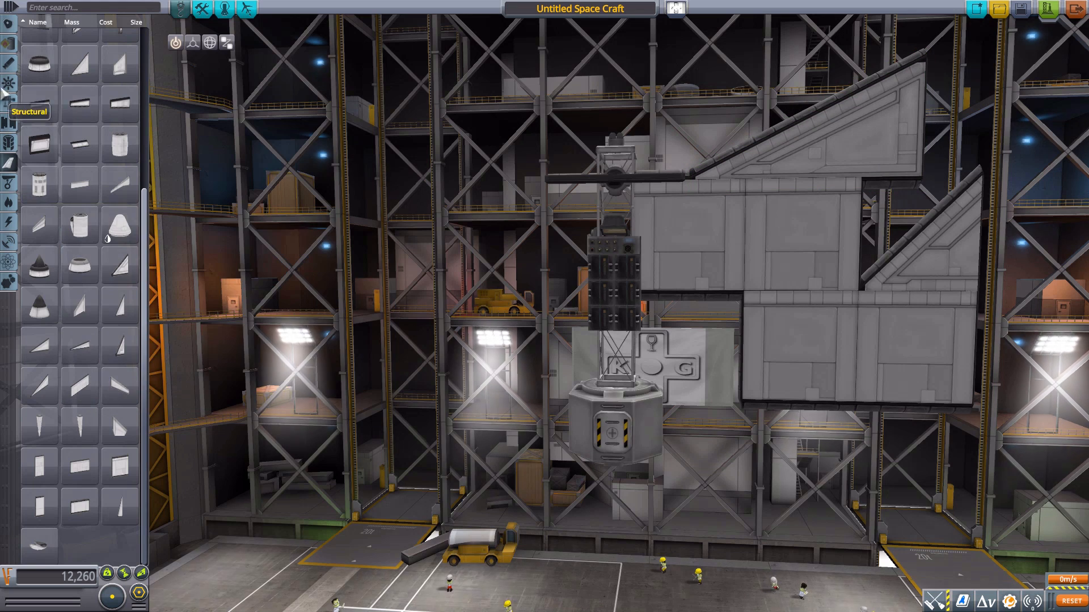
mouse_move(560, 178)
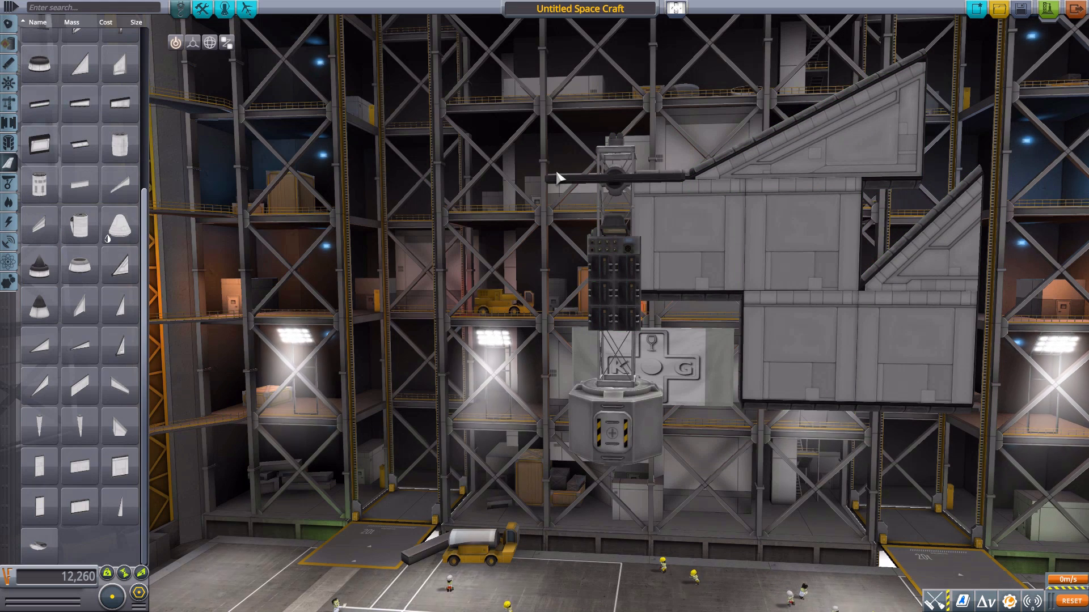
mouse_move(764, 123)
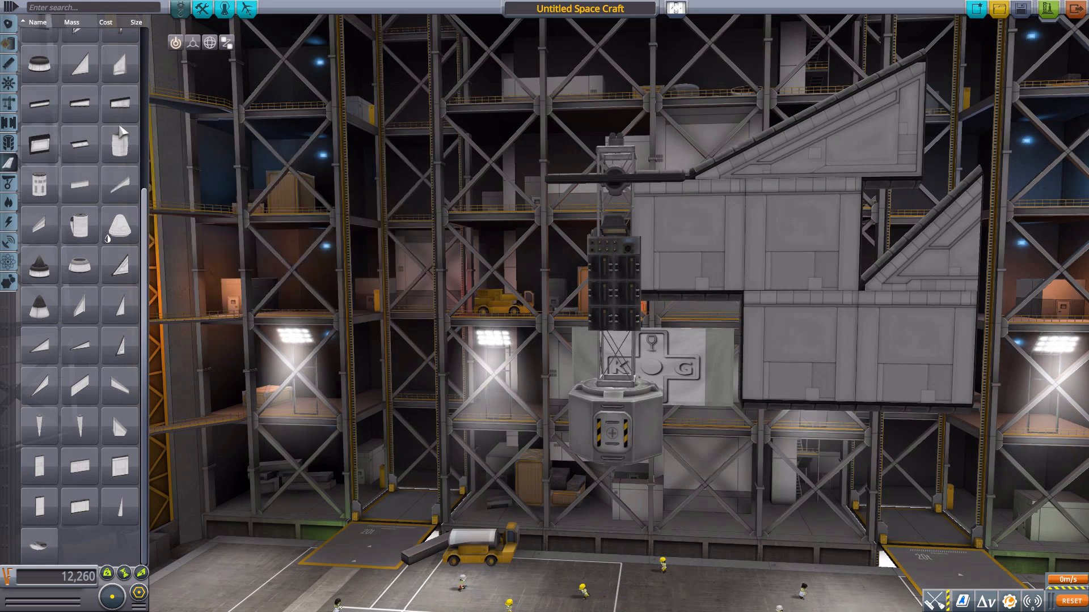
mouse_move(191, 445)
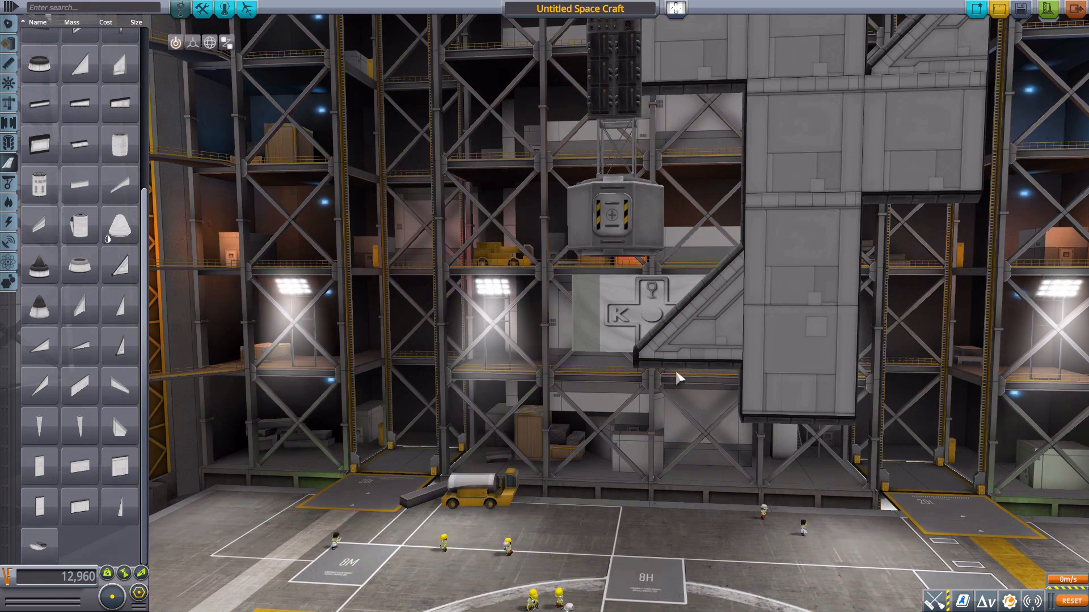
mouse_move(498, 207)
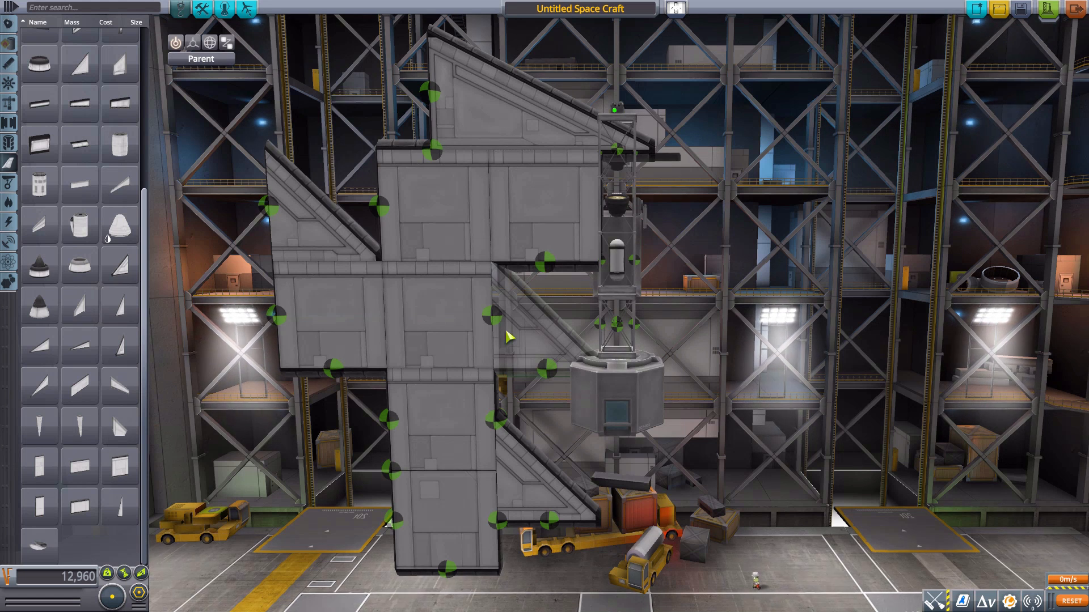
mouse_move(119, 386)
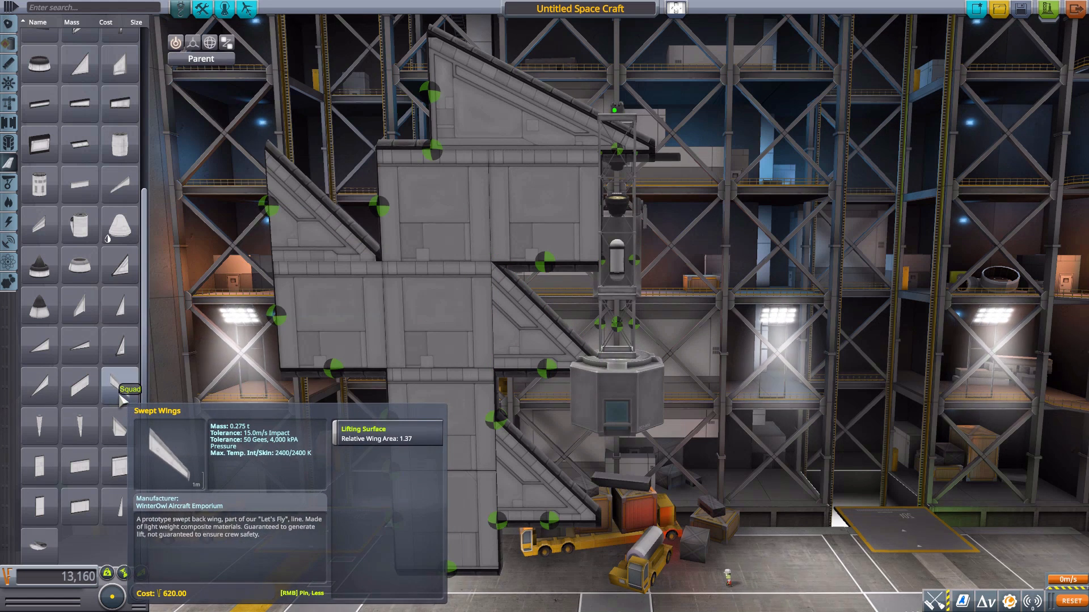